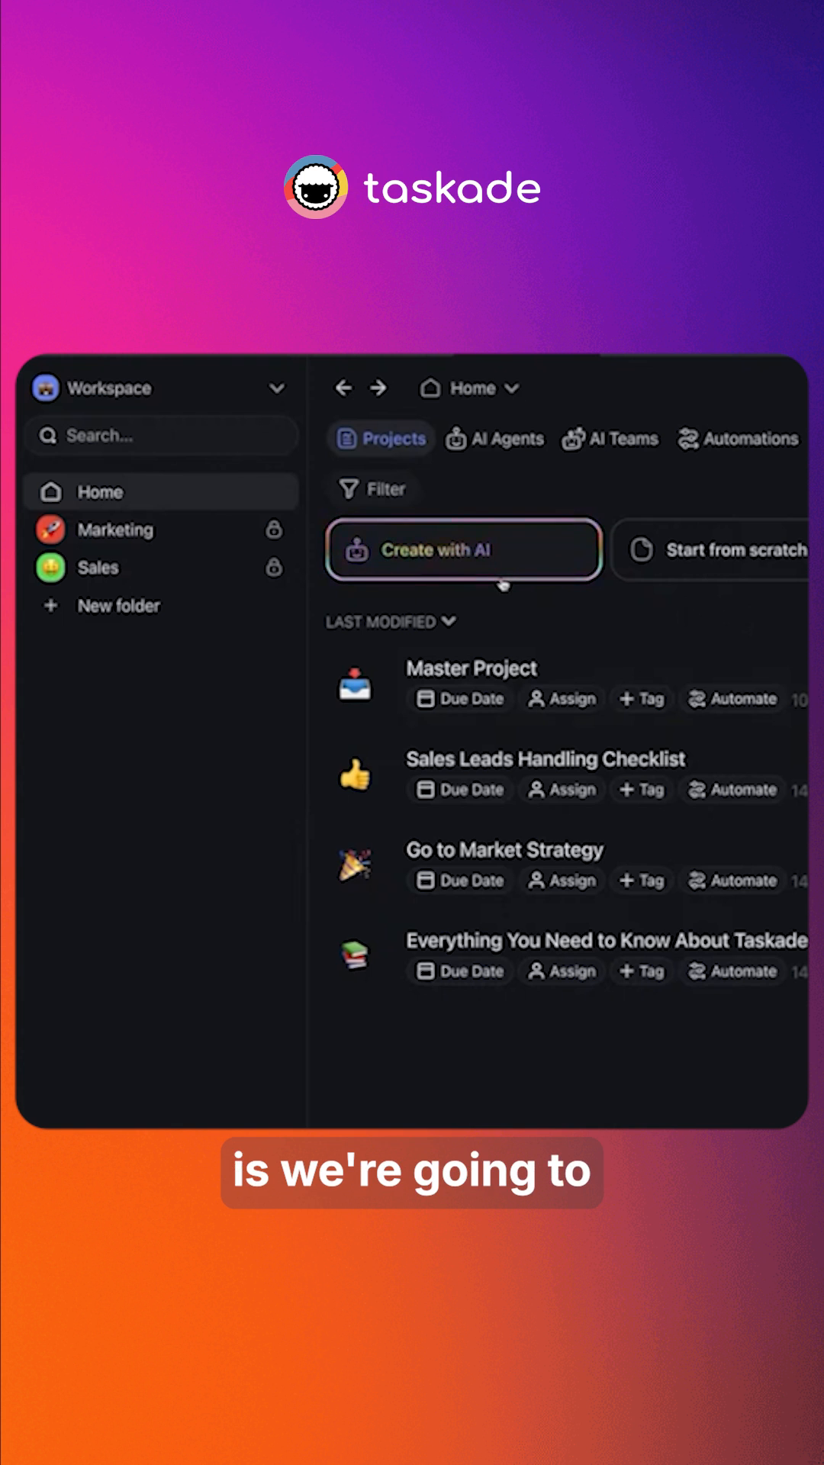
# Start an AI project and enter 'Create a to do list for creating a course' as the prompt
pyautogui.click(462, 550)
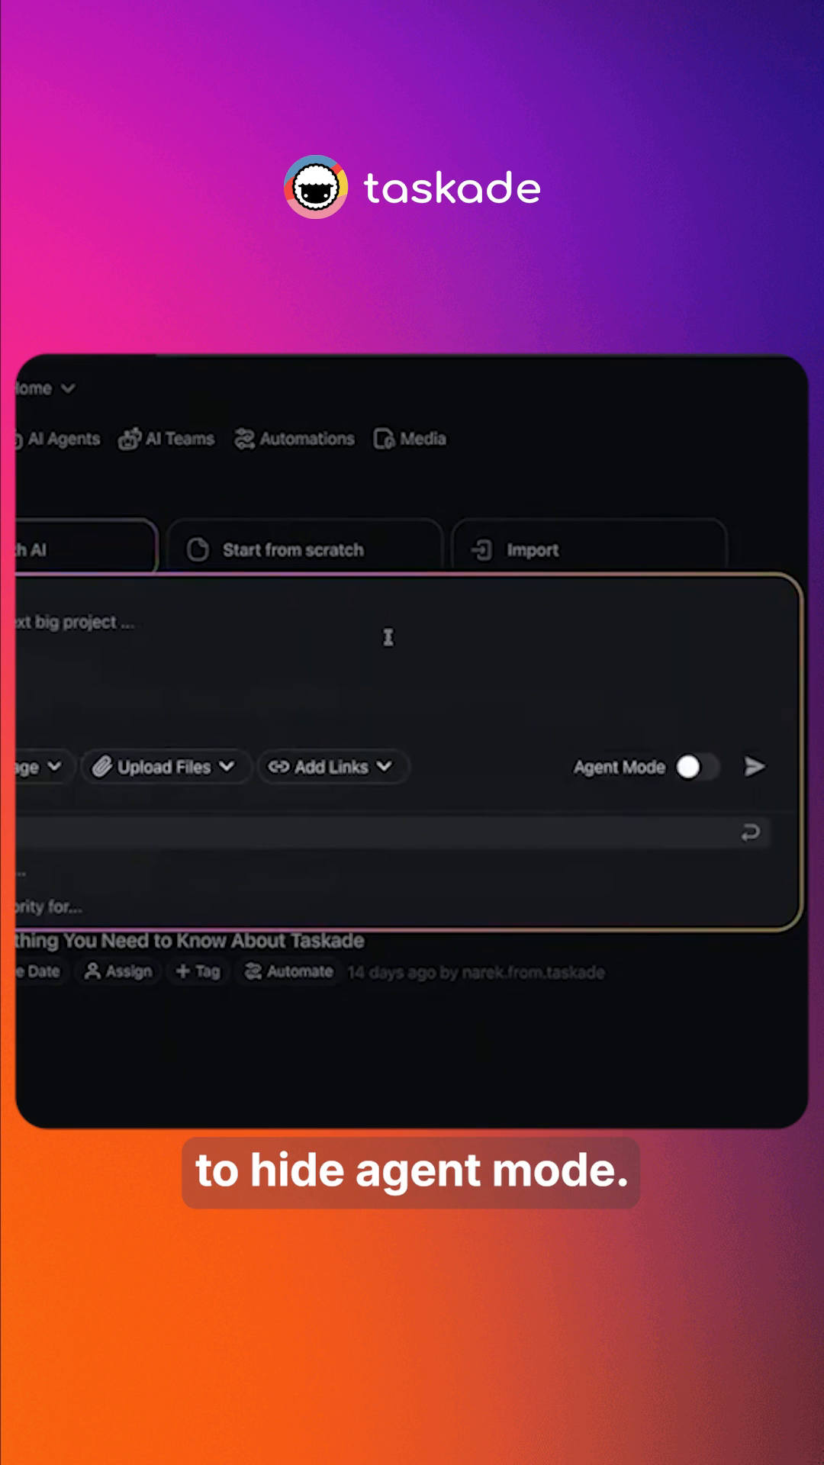
pyautogui.click(693, 766)
pyautogui.write('Create a to do list for creating a course')
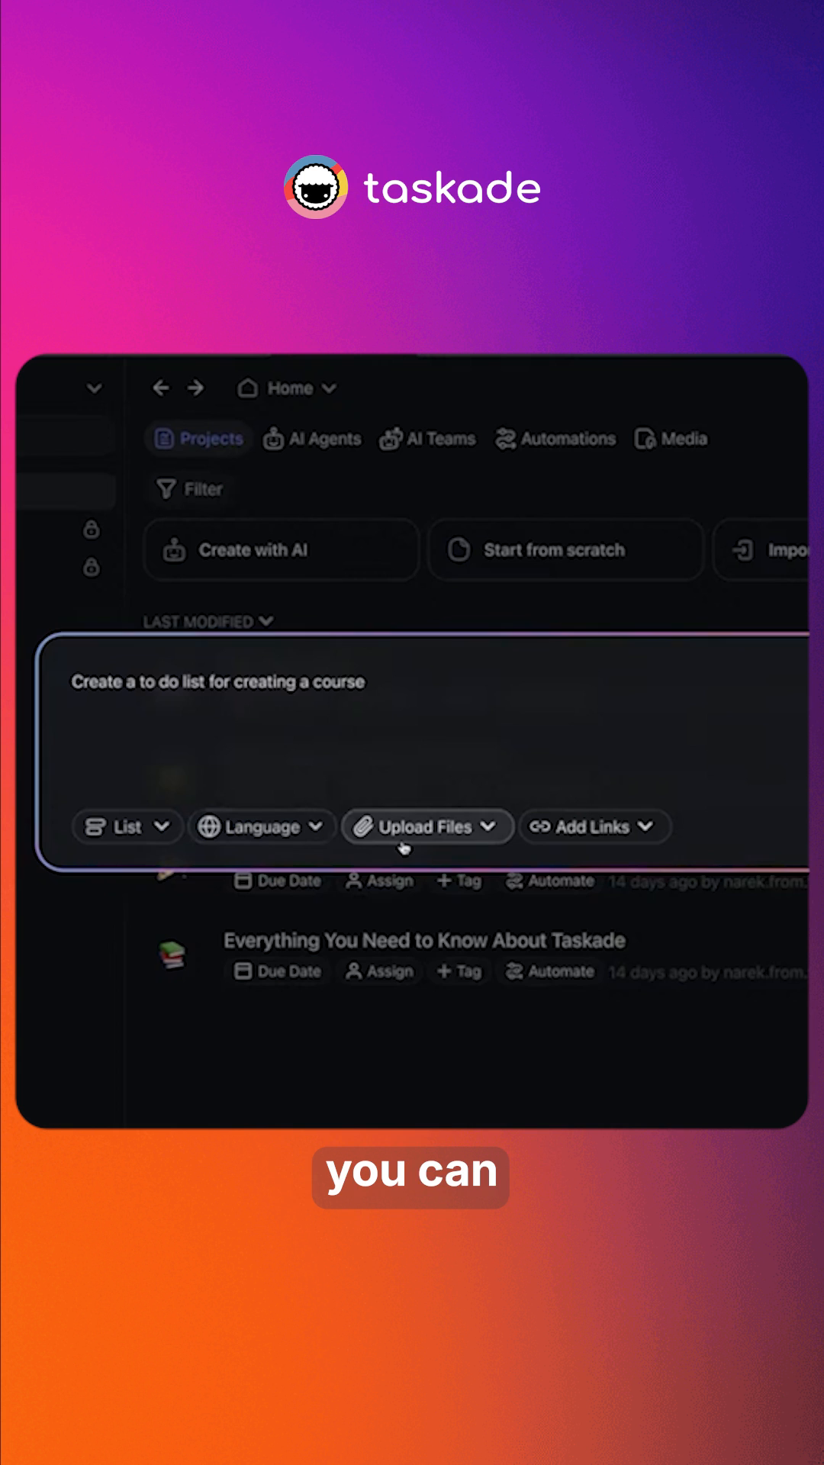
# Show the Add Links options: website, YouTube video, blog article, research paper, social post
pyautogui.click(426, 825)
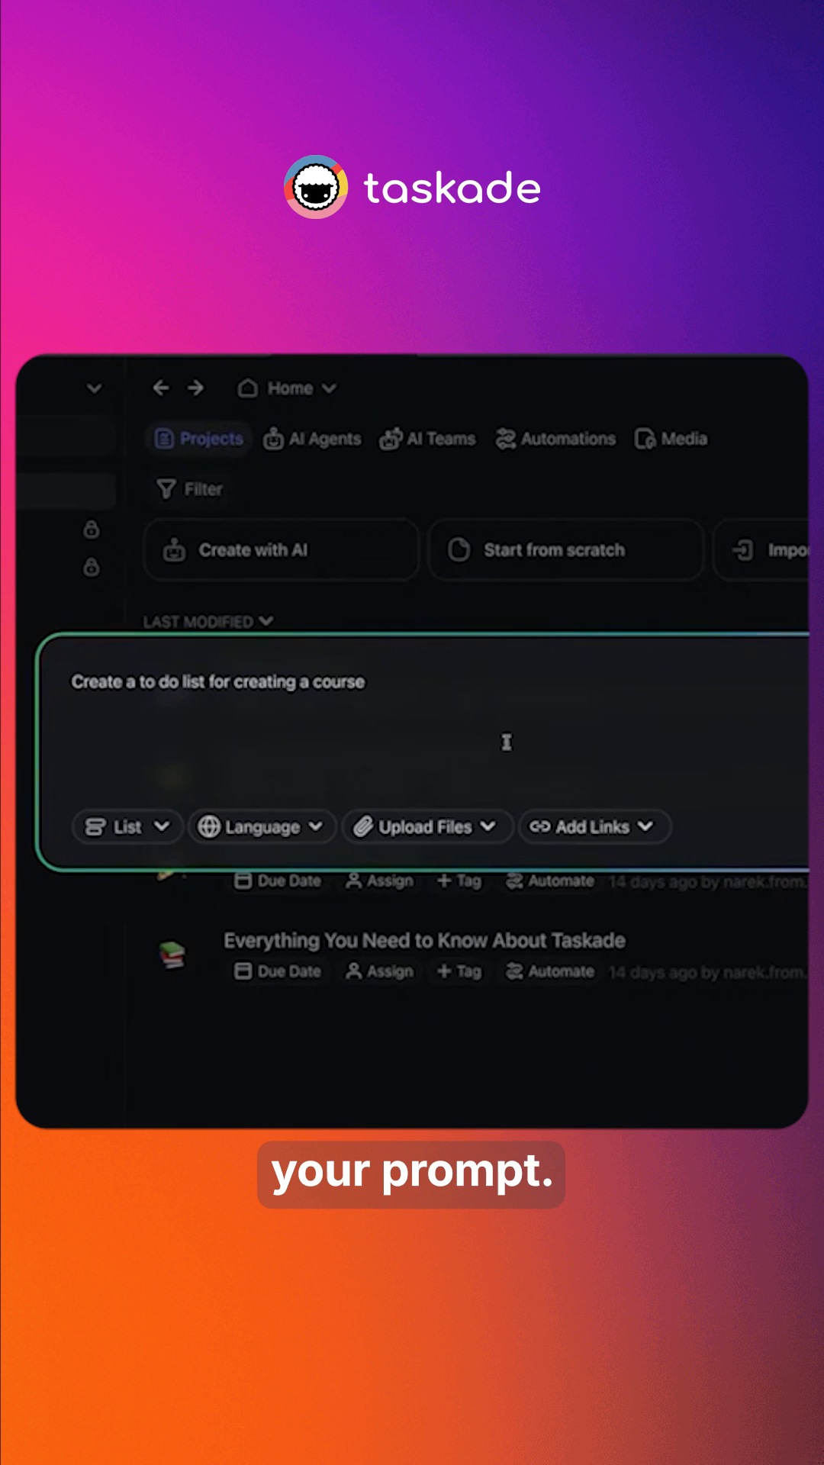
pyautogui.click(593, 826)
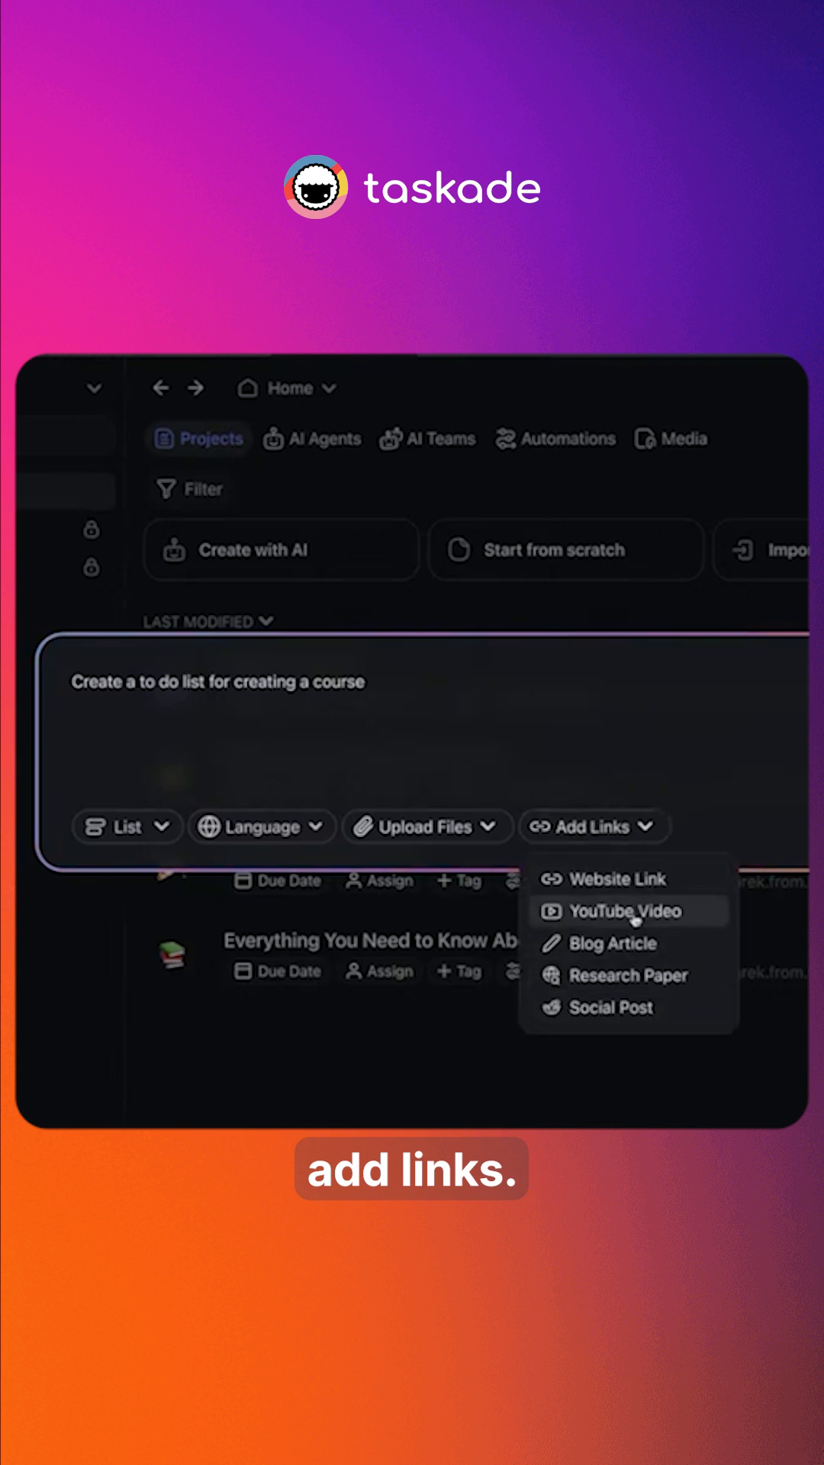